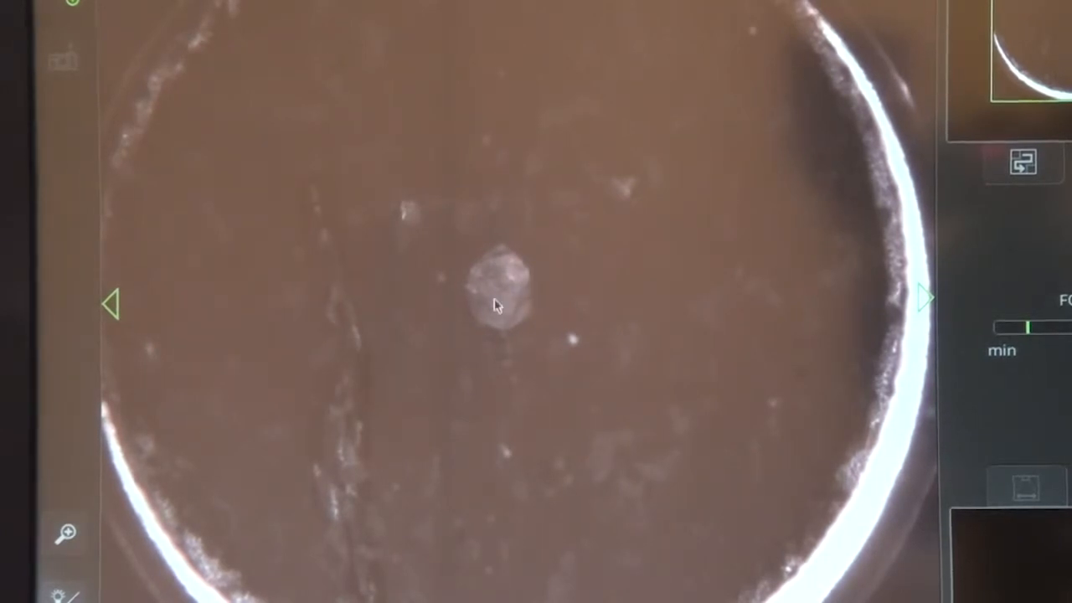
mouse_move(511, 330)
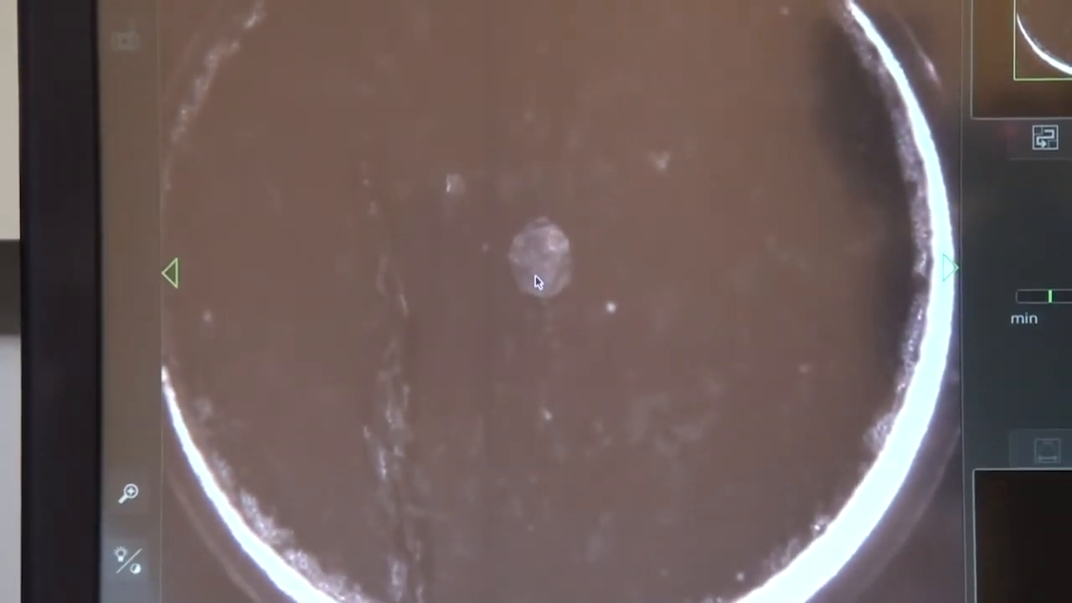
Step: Zoom the optical image onto the calcium fluoride crystal, then bring up the imaging settings screen
left_click(128, 491)
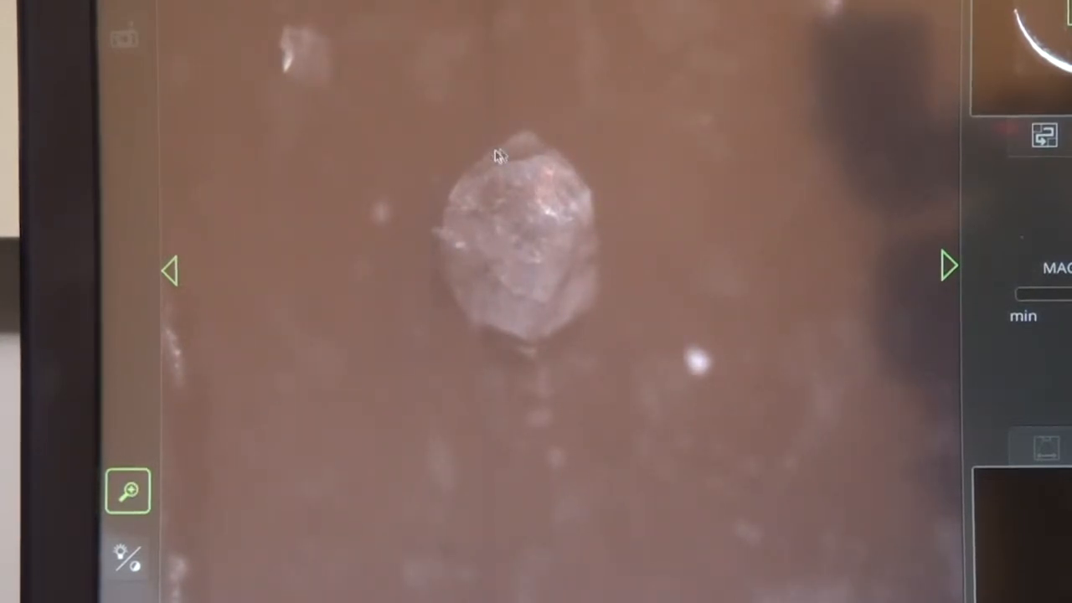
mouse_move(560, 308)
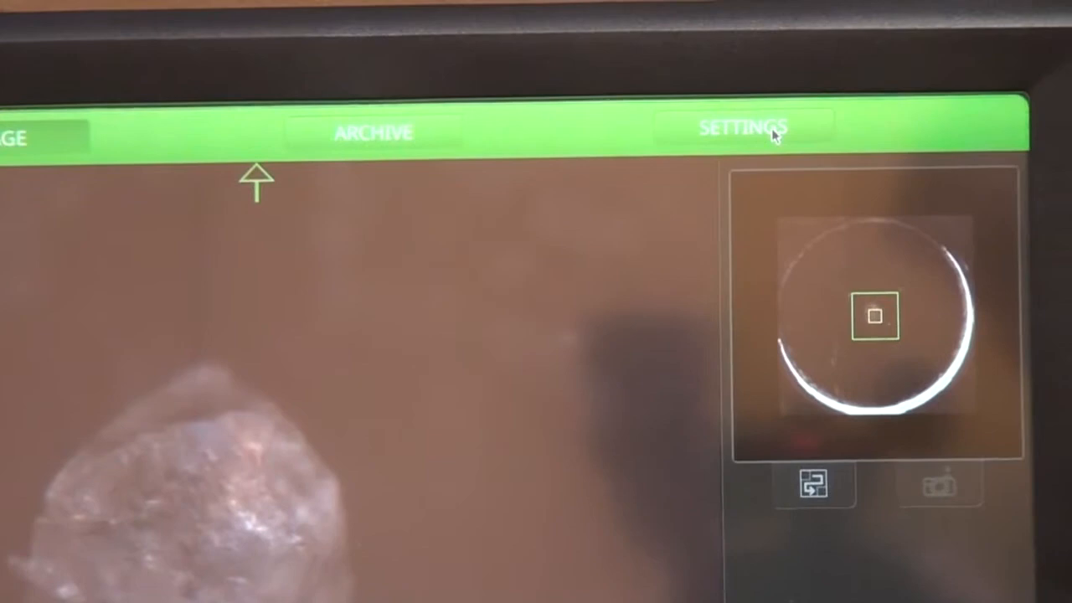
left_click(734, 130)
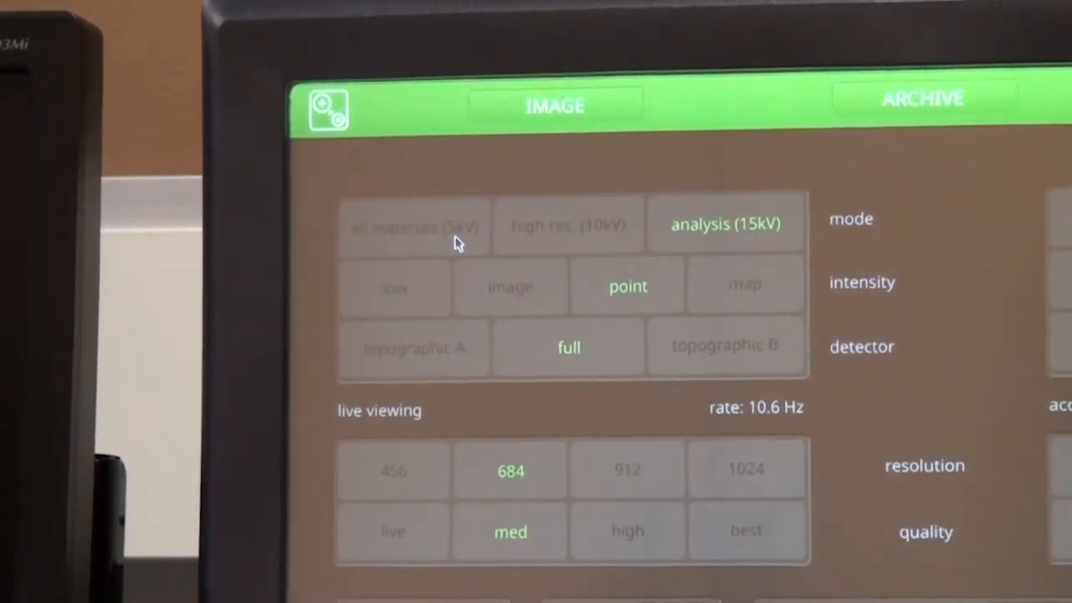
Step: Switch the imaging mode to all materials (5kV), keeping point intensity and full detector
left_click(565, 226)
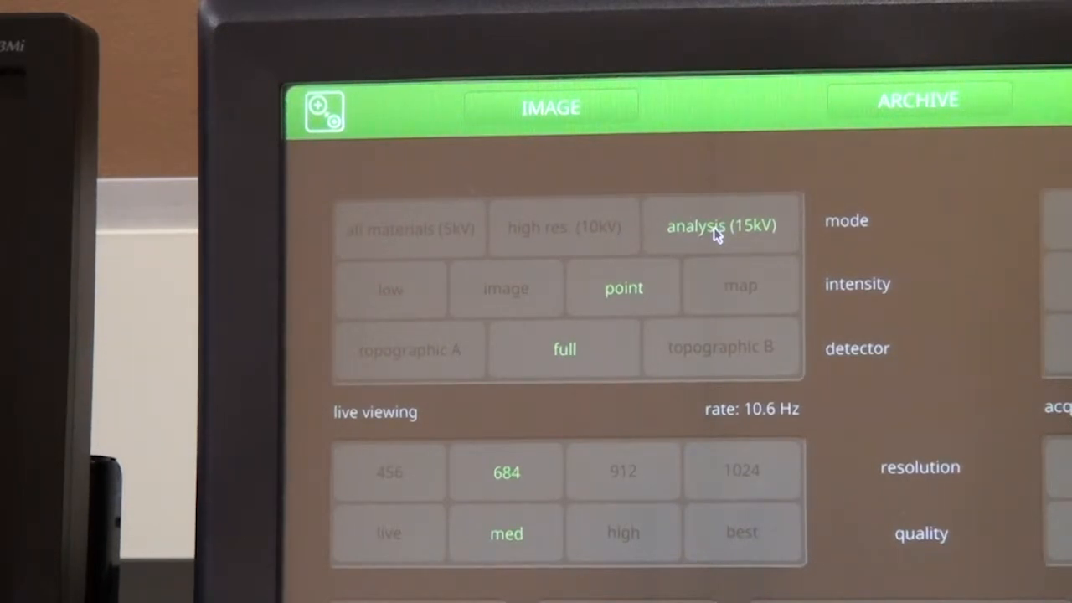
left_click(409, 228)
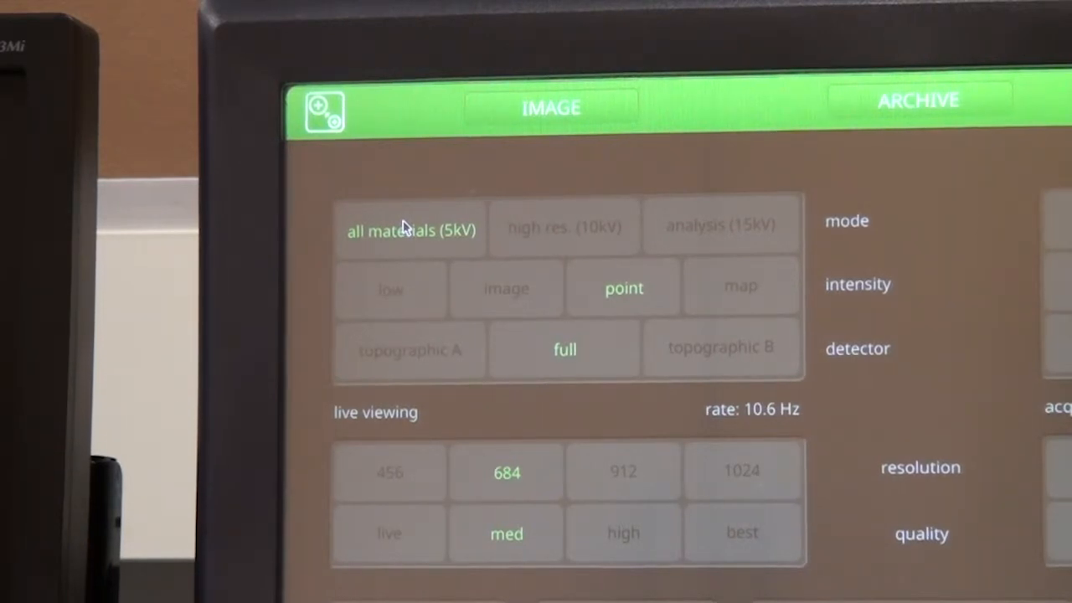
mouse_move(648, 247)
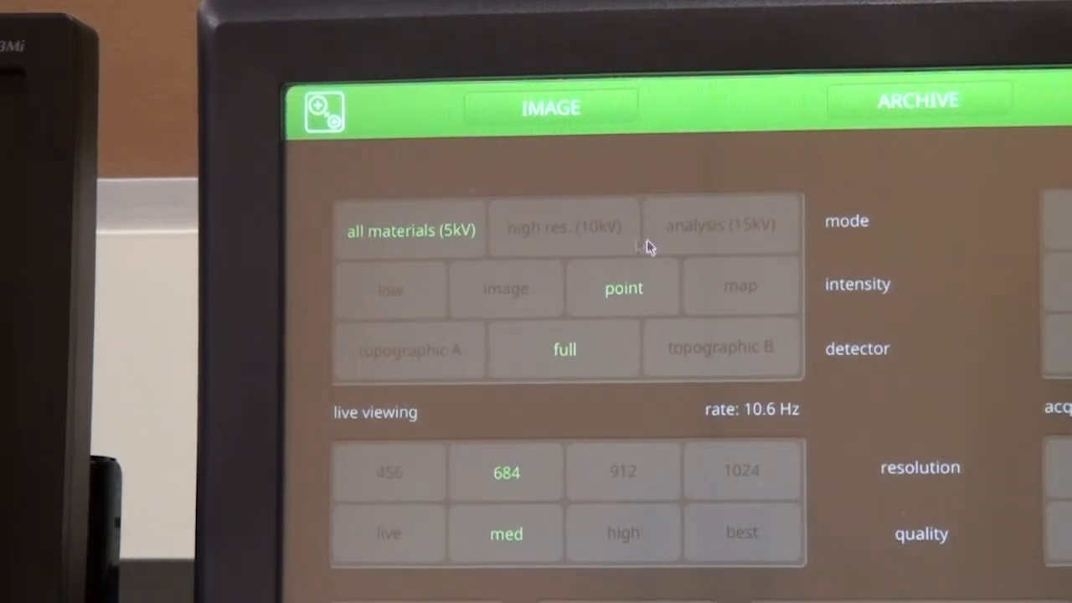
Step: Return the mode to analysis (15kV) with point intensity, full detector, 684 resolution, medium quality
left_click(720, 225)
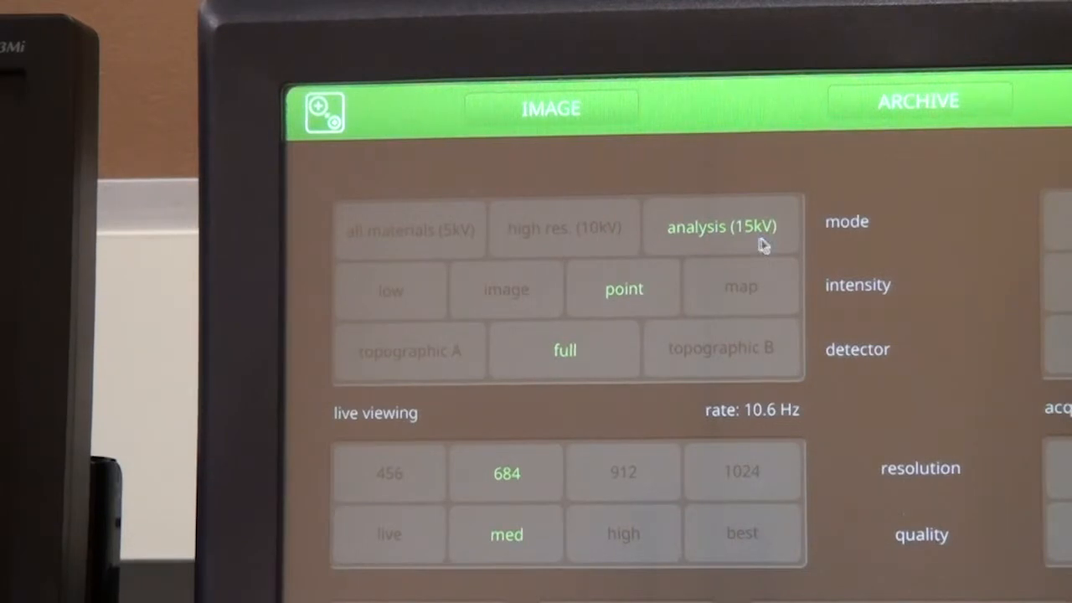
mouse_move(638, 304)
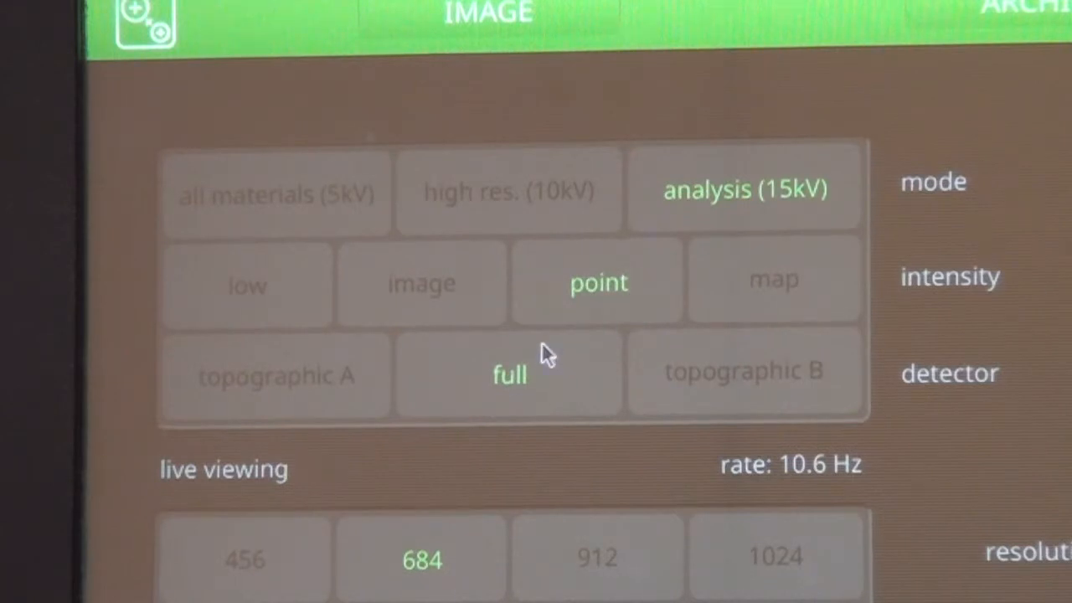
mouse_move(560, 331)
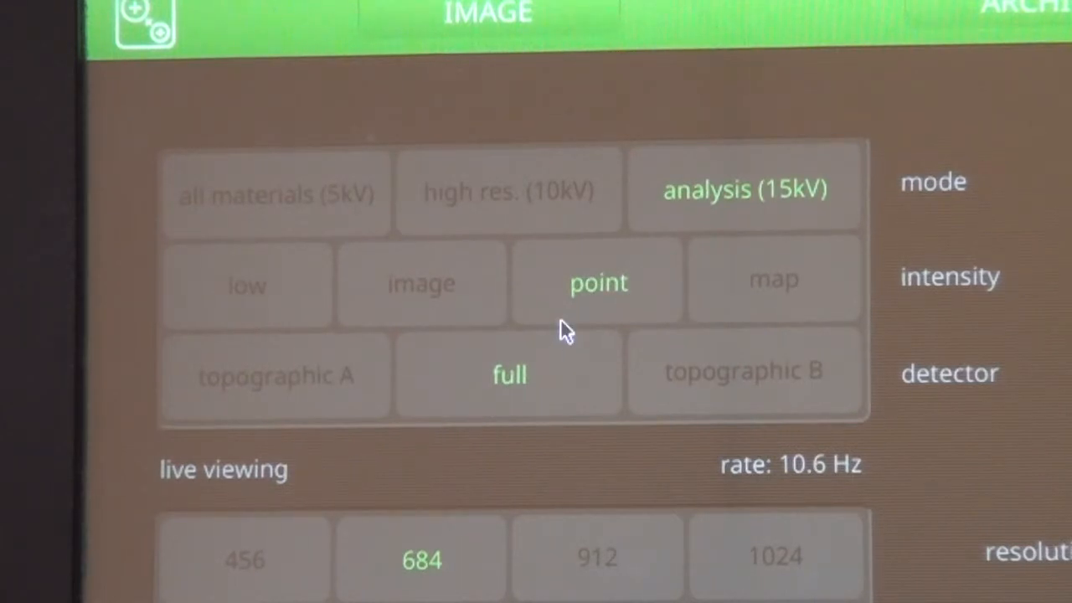